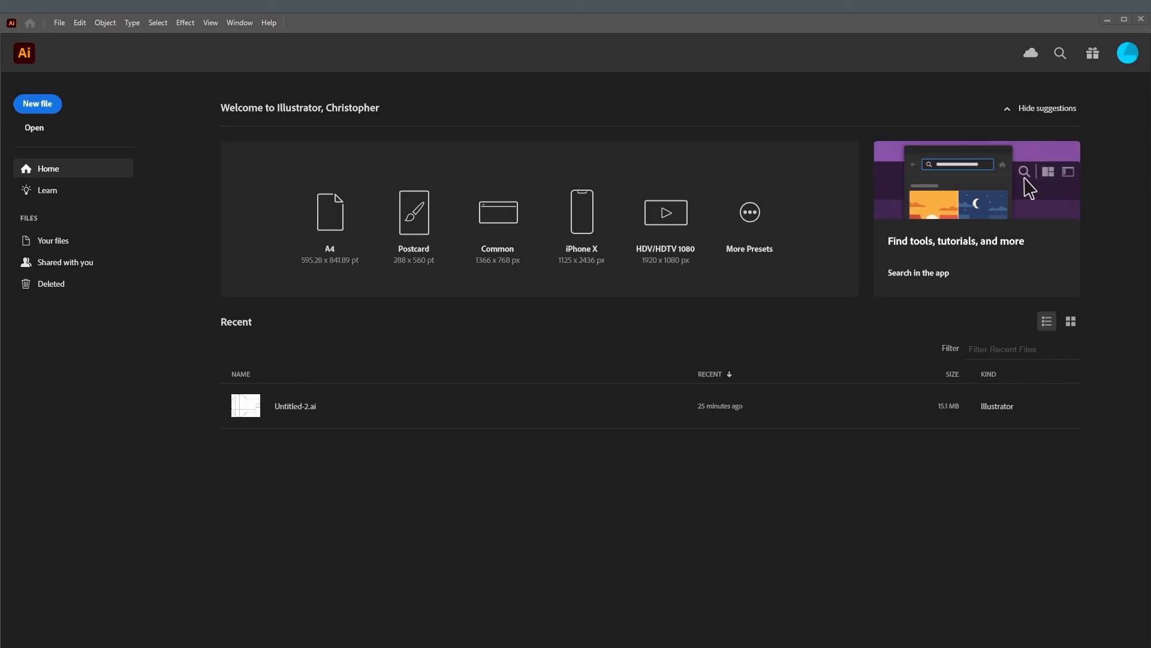
{"action": "mouse_move", "coordinate": [78, 116]}
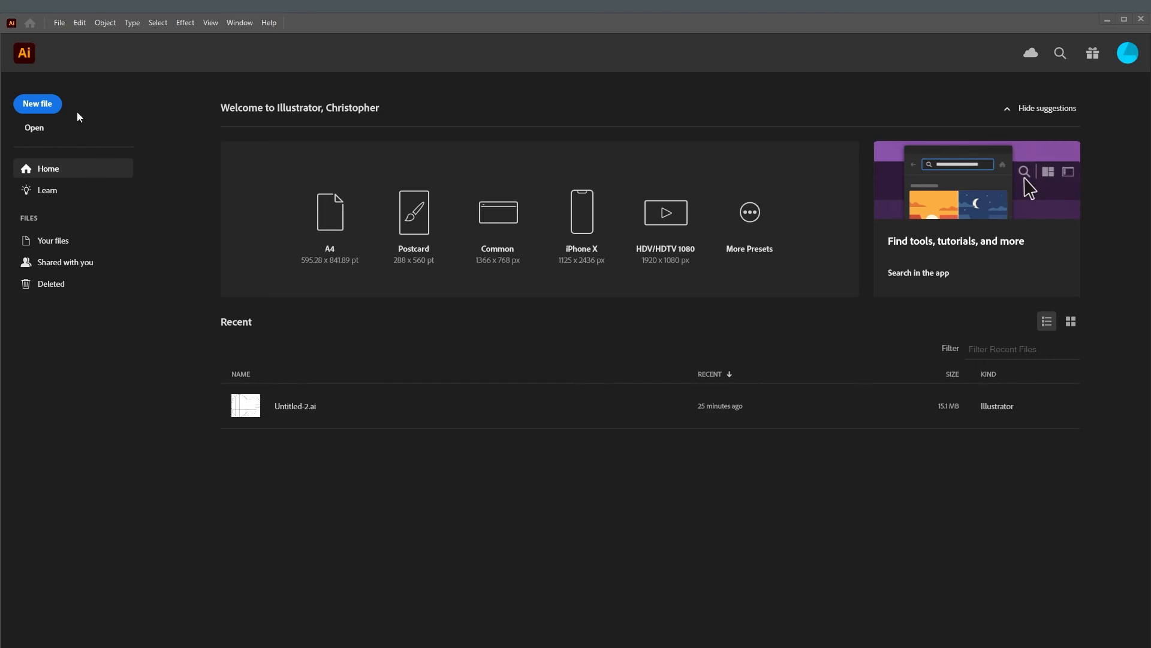
Open the File menu from the Illustrator home screen
{"action": "left_click", "coordinate": [58, 22]}
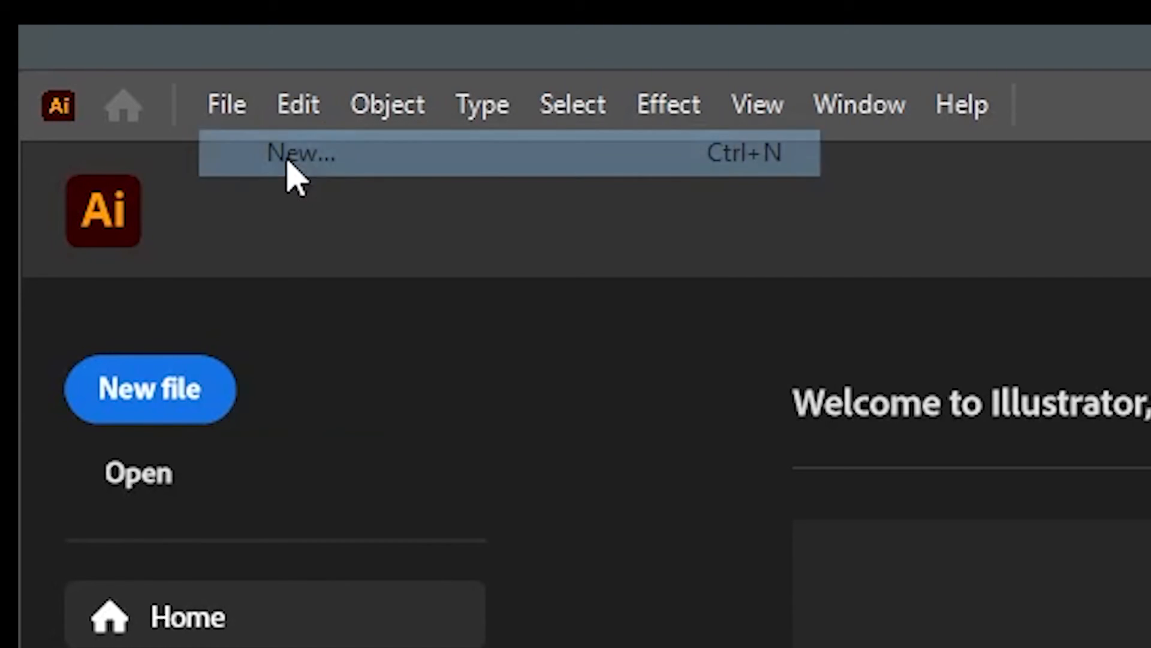
Enter a 20 in width and 14.5 in height for a landscape document
{"action": "left_click", "coordinate": [300, 153]}
{"action": "type", "text": "20"}
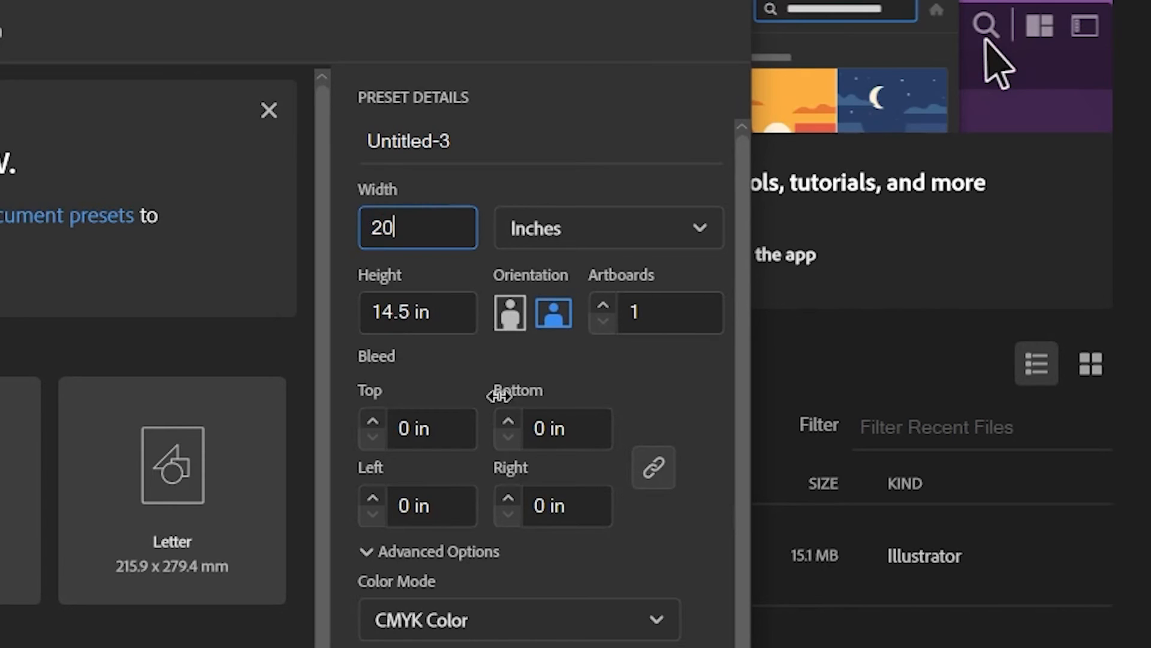
{"action": "key", "text": "Tab"}
{"action": "type", "text": "14."}
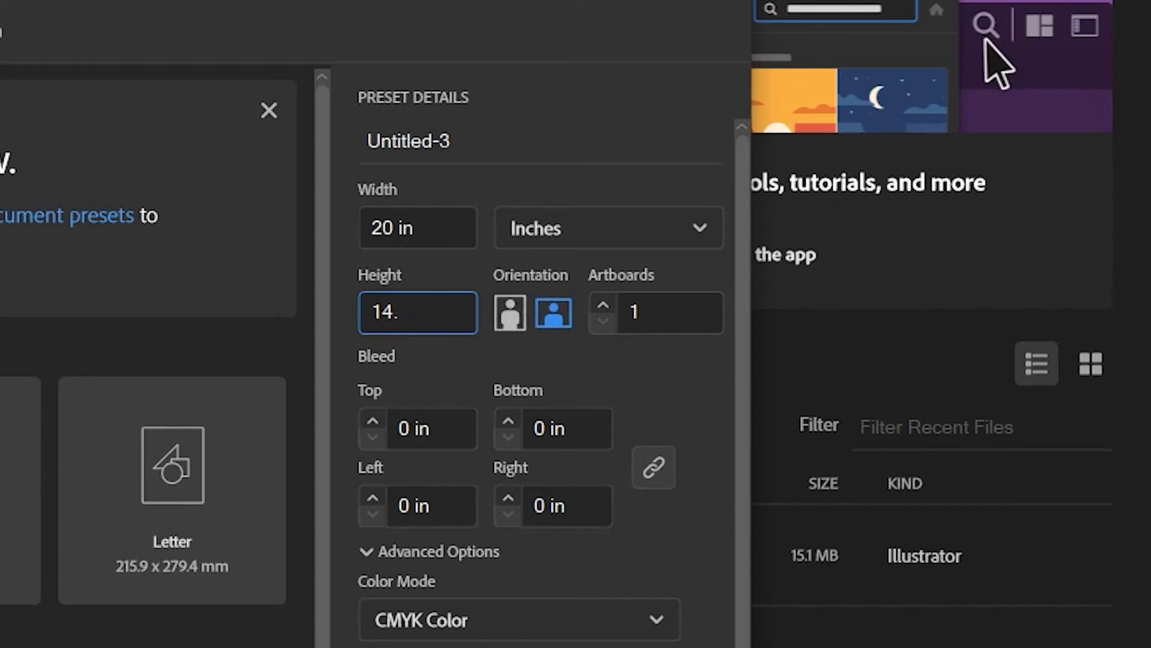
{"action": "type", "text": "5"}
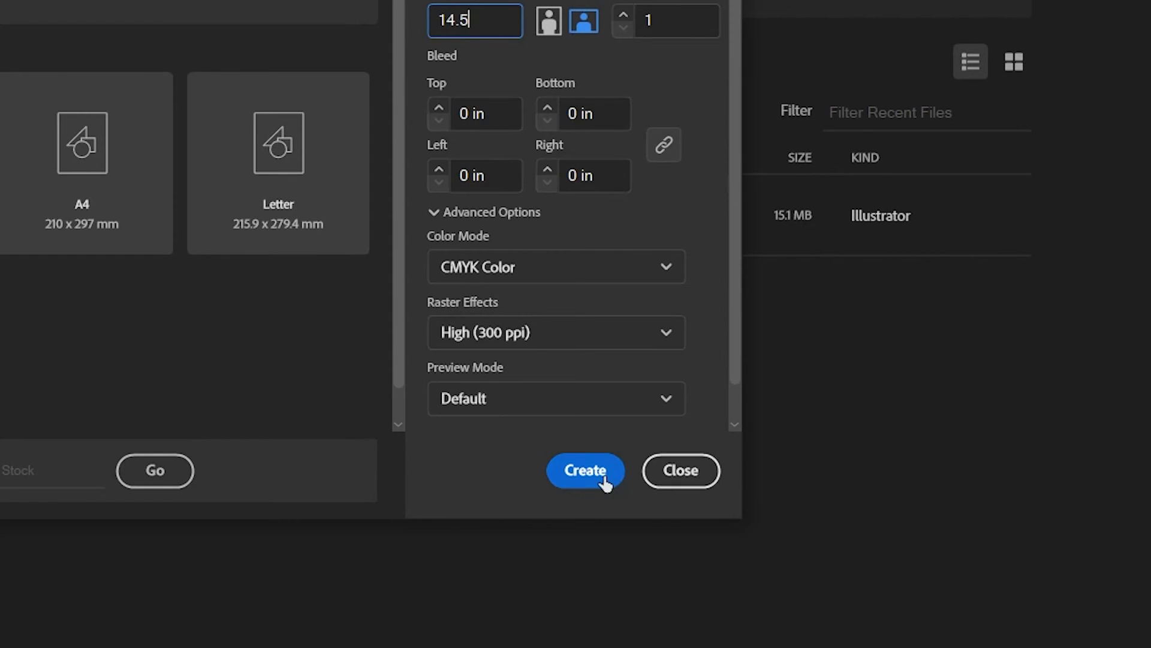
Create the 20 × 14.5 in document and move the guitar photo over the artboard
{"action": "left_click", "coordinate": [584, 471]}
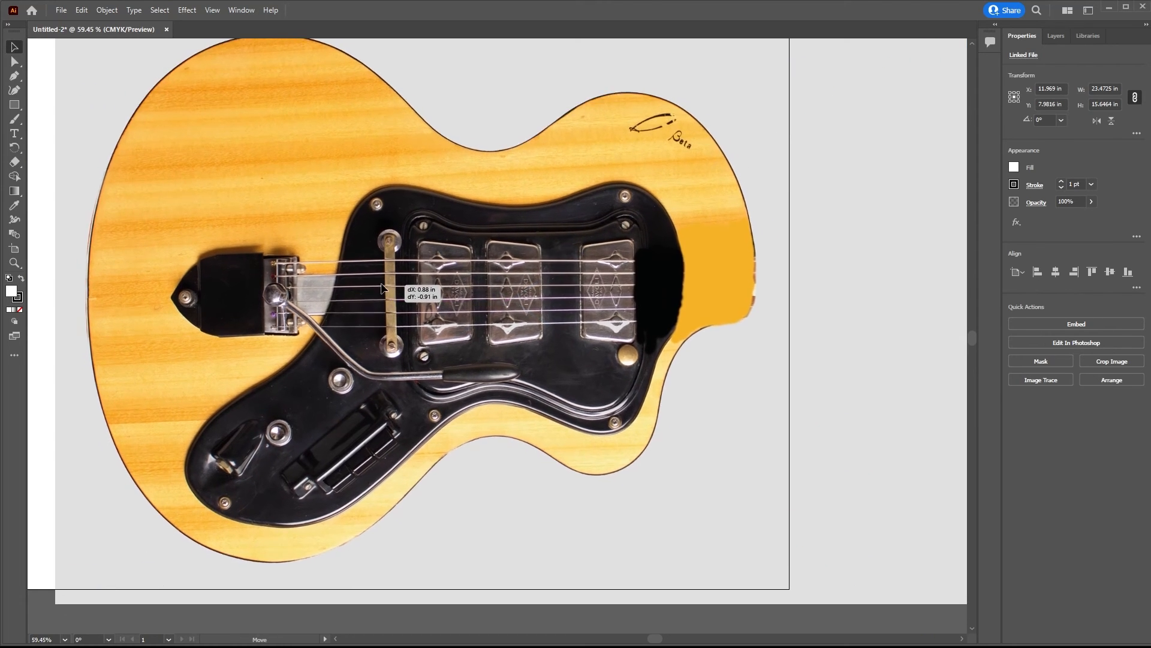
{"action": "left_click_drag", "start_coordinate": [382, 287], "coordinate": [350, 294]}
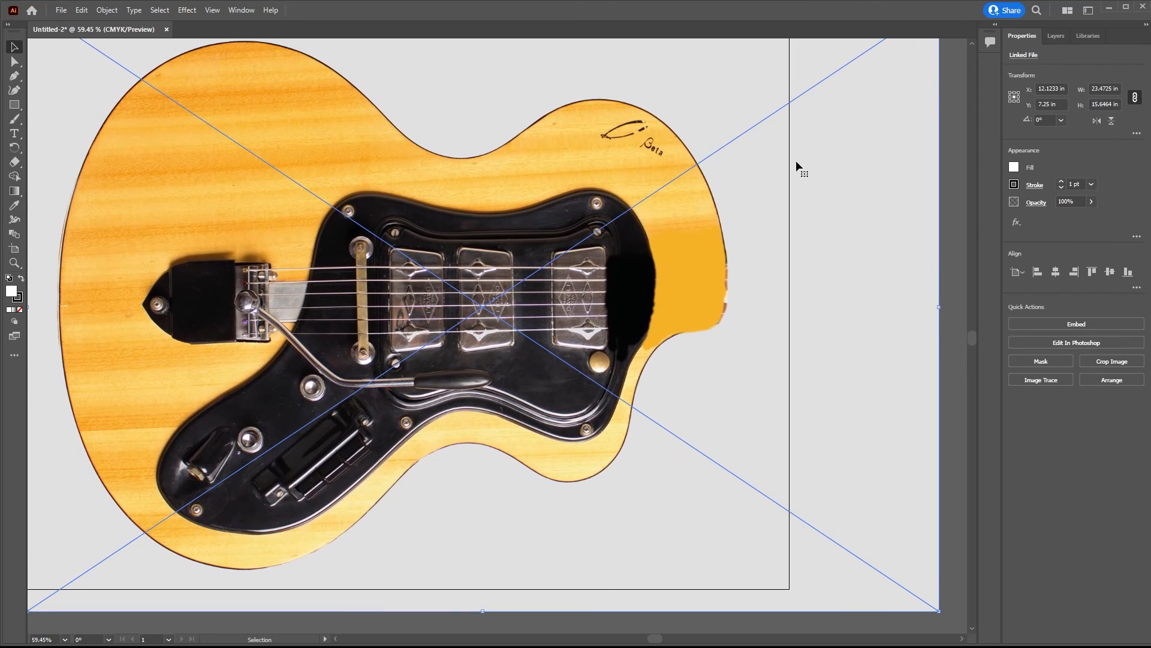
{"action": "mouse_move", "coordinate": [850, 534]}
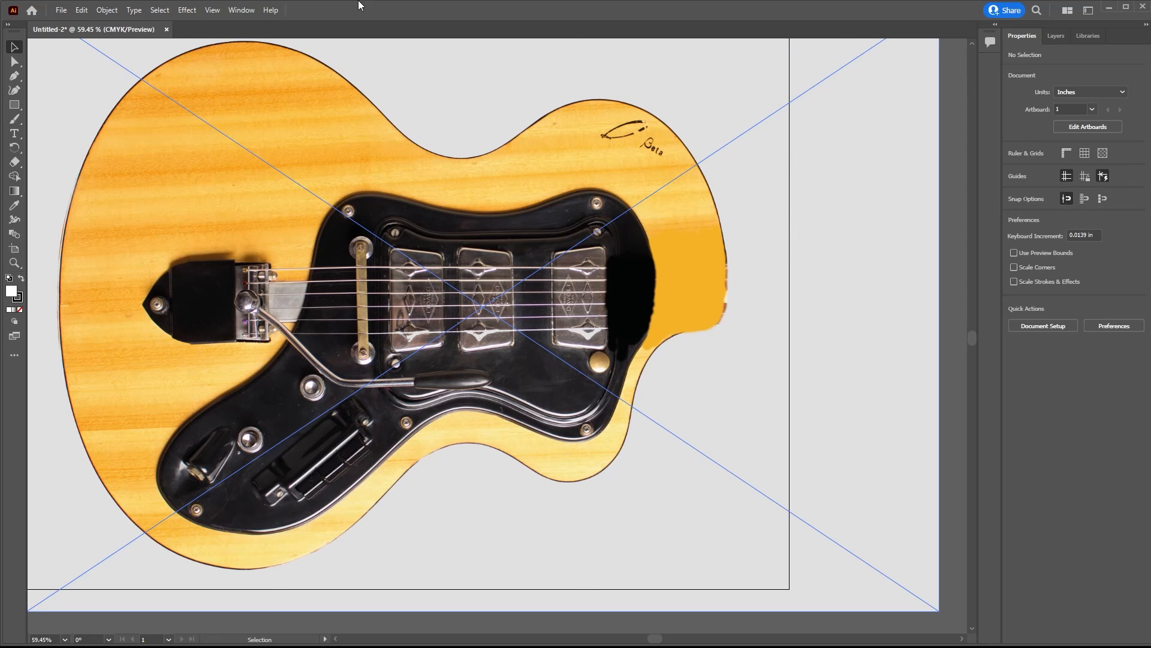
{"action": "mouse_move", "coordinate": [375, 16]}
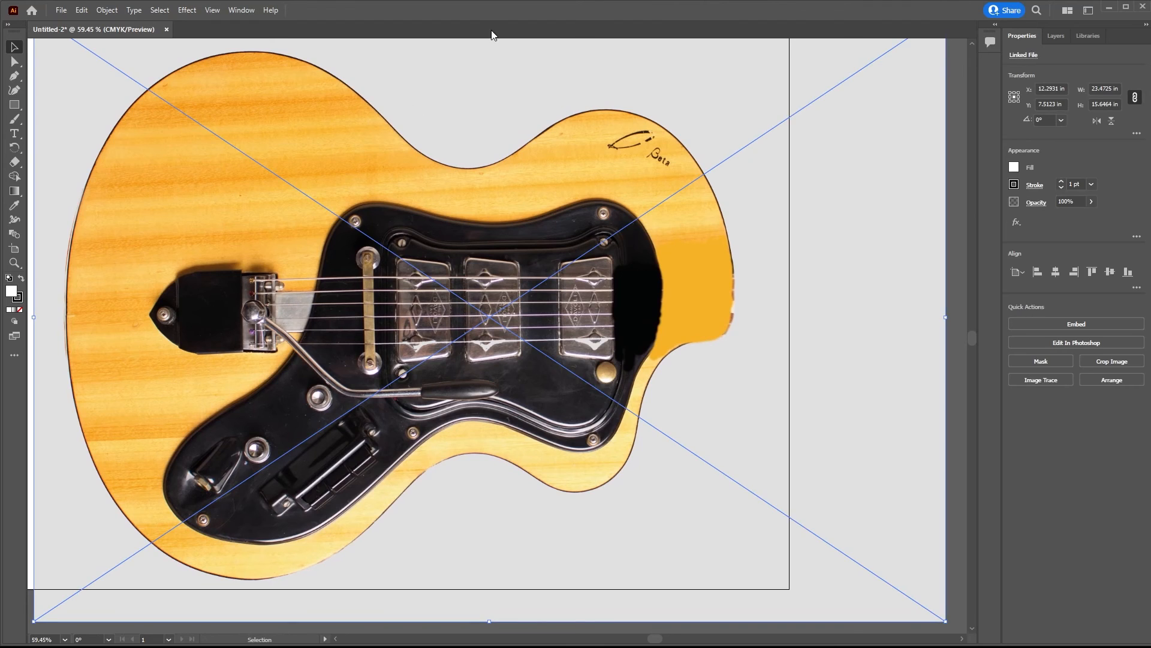
{"action": "mouse_move", "coordinate": [668, 231]}
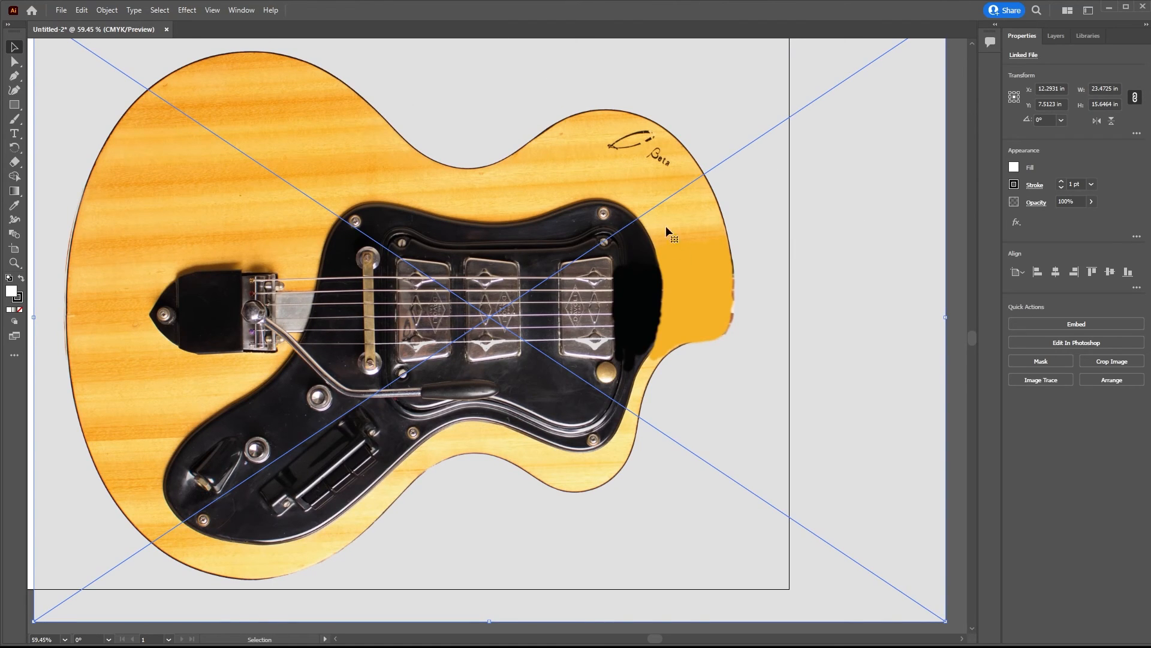
{"action": "mouse_move", "coordinate": [304, 334]}
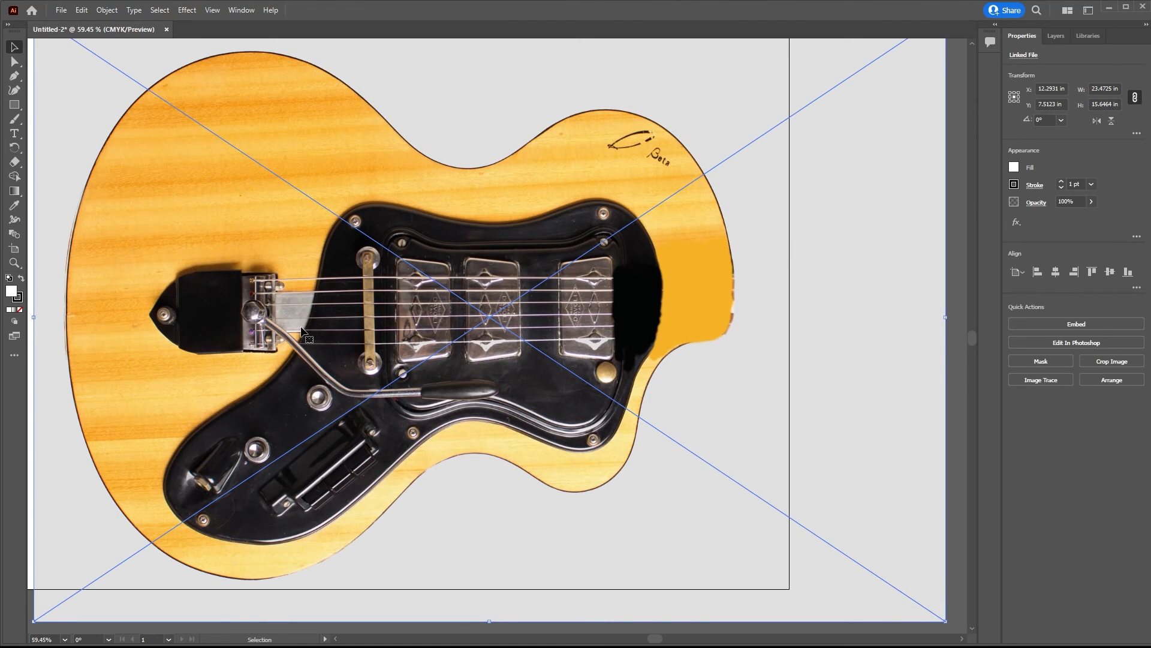
Use the Rectangle tool, then return to the Selection tool
{"action": "left_click", "coordinate": [13, 104]}
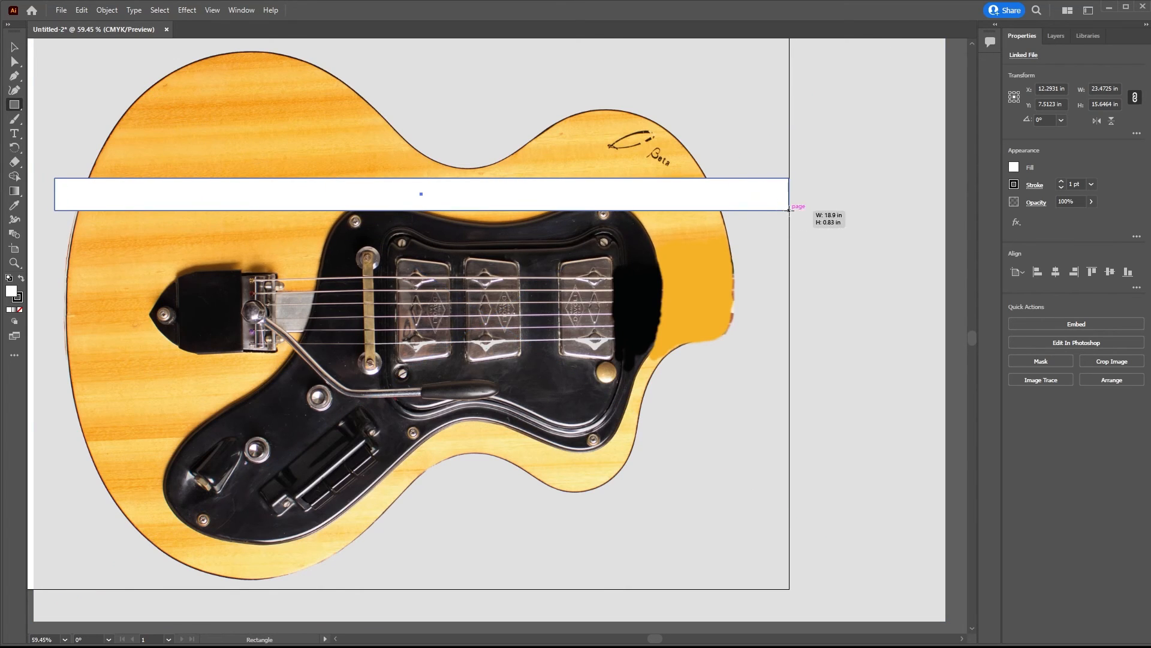
{"action": "left_click", "coordinate": [13, 47]}
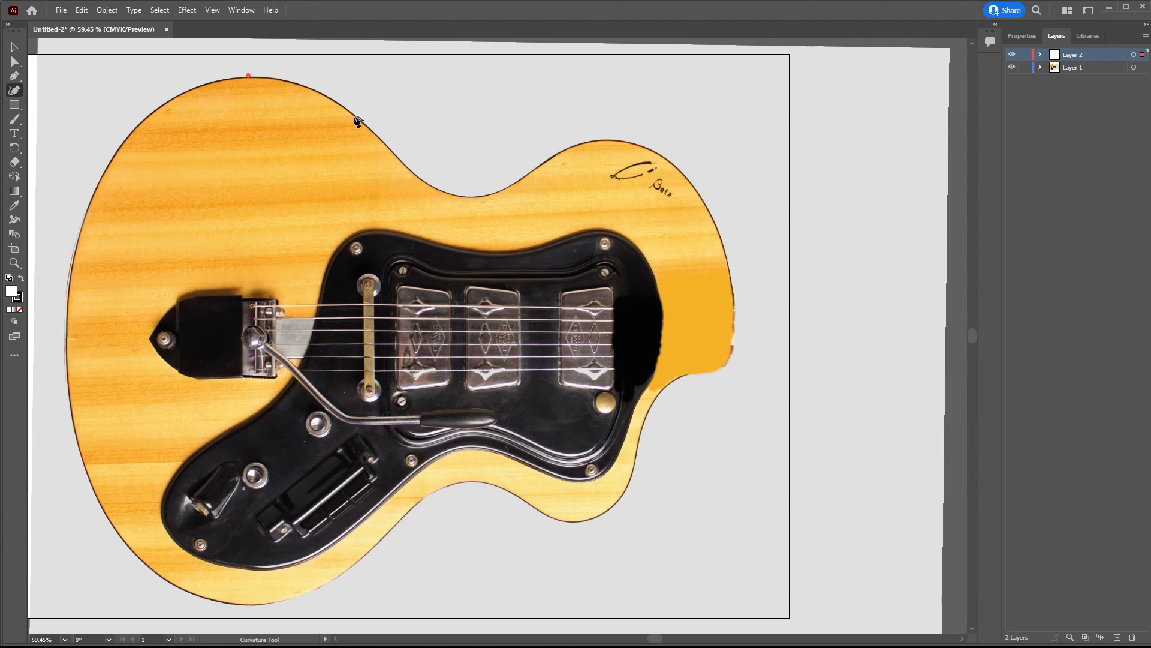
Trace the outline from the guitar's top edge down the right side and cutaway
{"action": "left_click", "coordinate": [412, 177]}
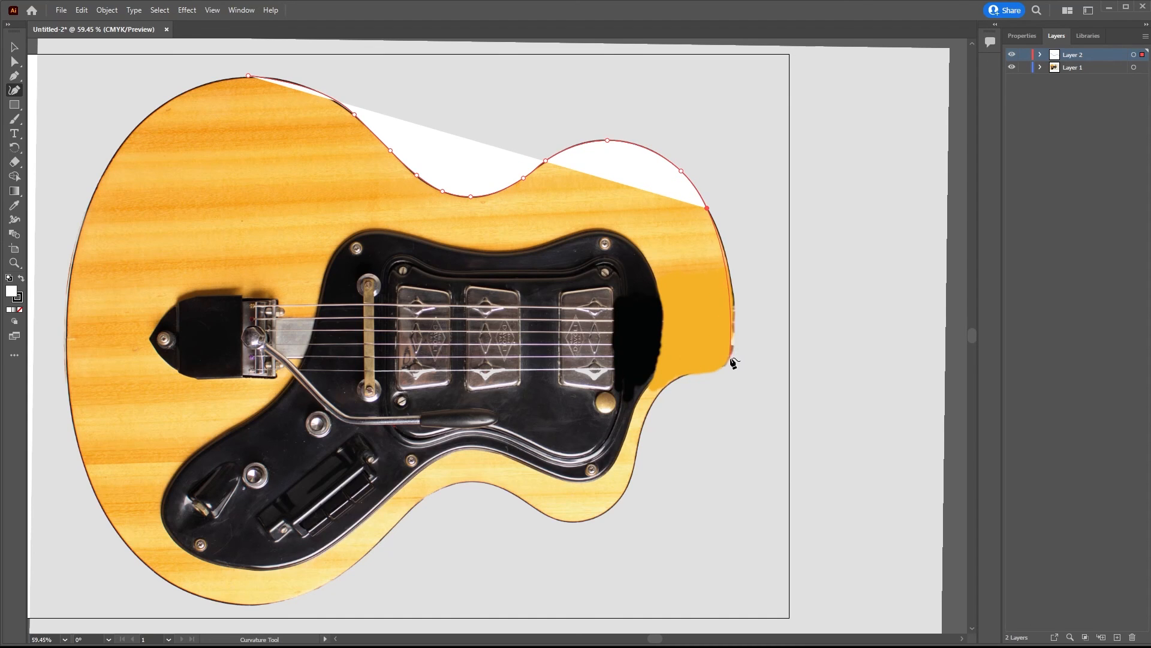
{"action": "left_click_drag", "start_coordinate": [705, 209], "coordinate": [734, 327]}
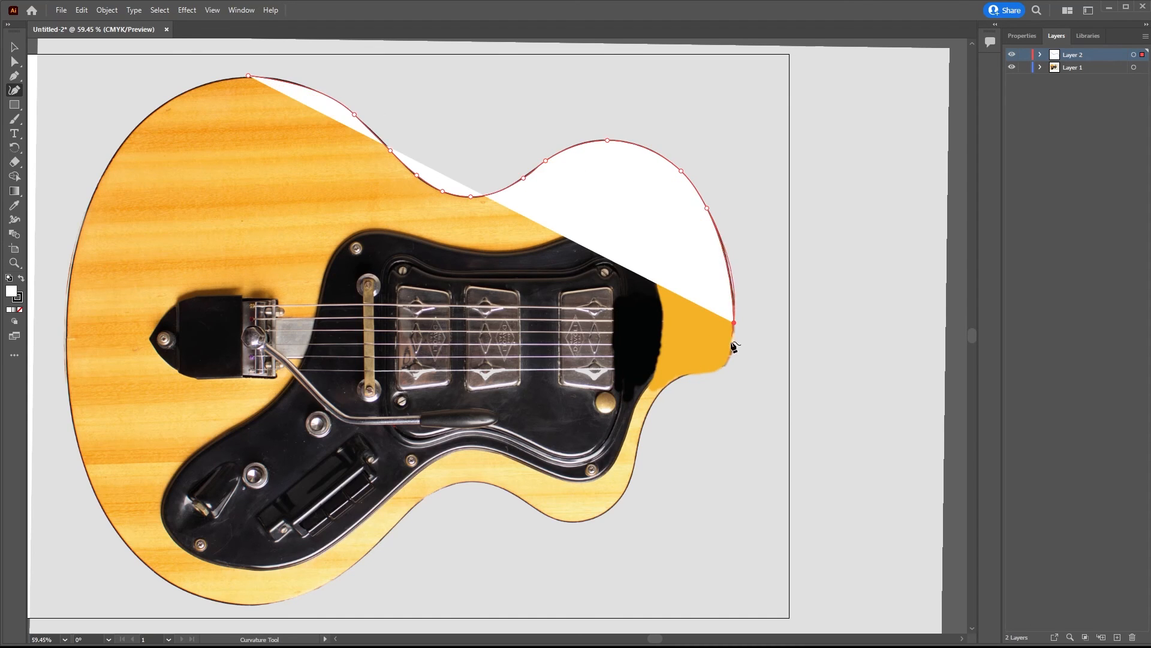
{"action": "left_click_drag", "start_coordinate": [733, 326], "coordinate": [723, 366]}
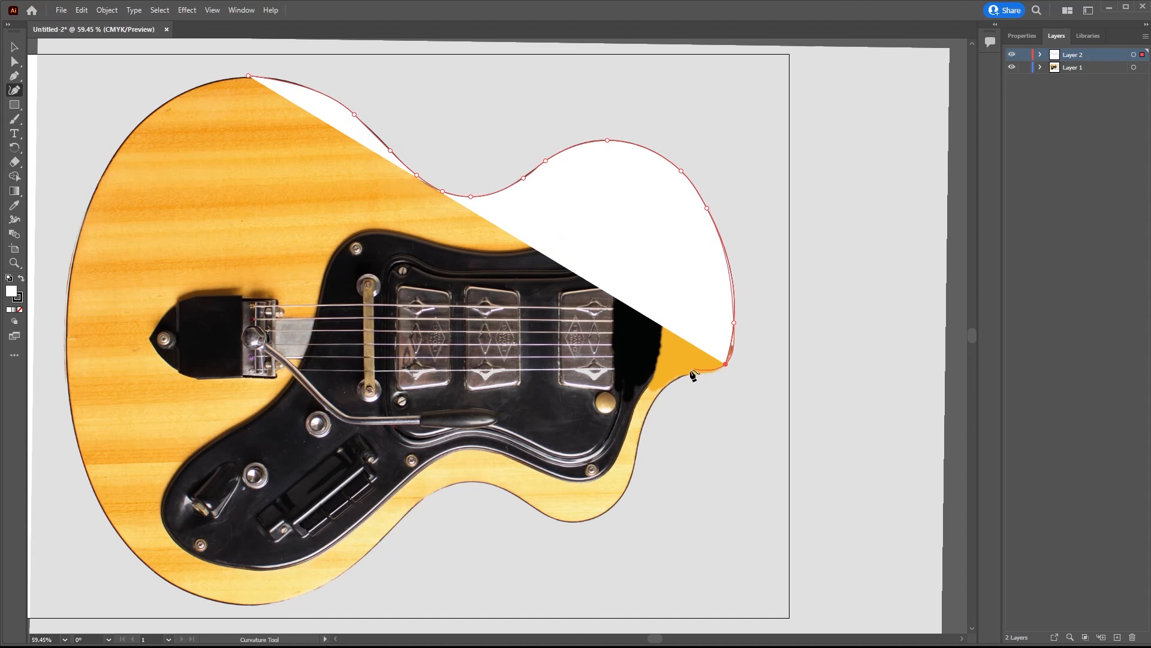
{"action": "left_click_drag", "start_coordinate": [723, 365], "coordinate": [667, 376]}
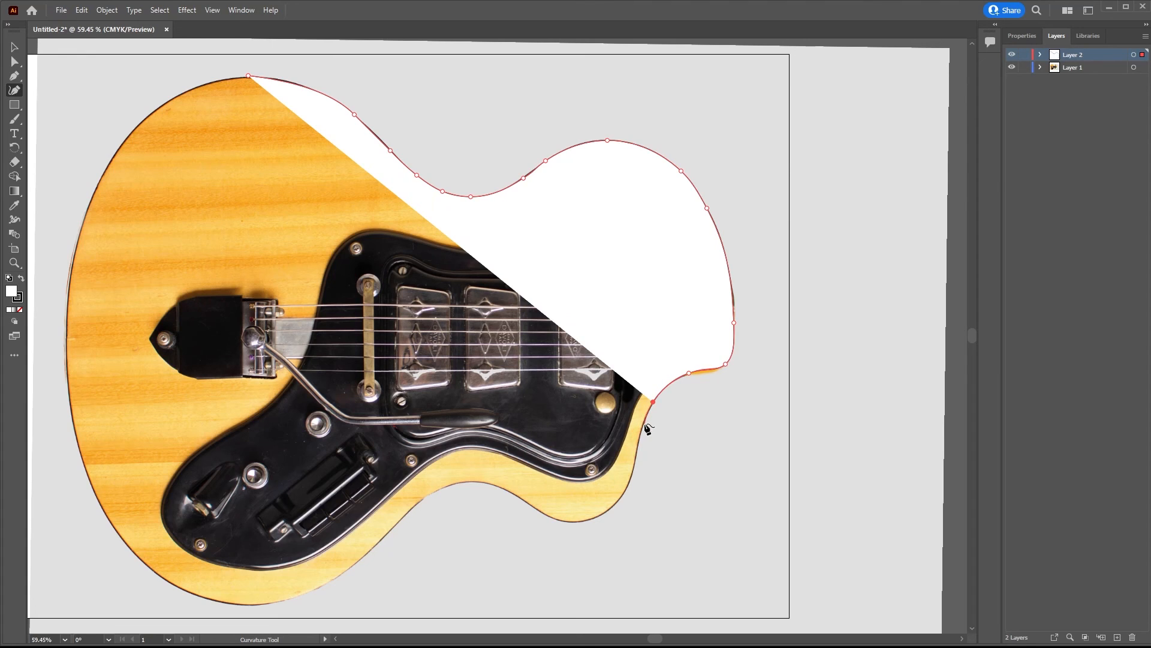
Continue tracing along the lower right edge, bottom and lower left toward the upper-left curve
{"action": "left_click_drag", "start_coordinate": [652, 401], "coordinate": [640, 431]}
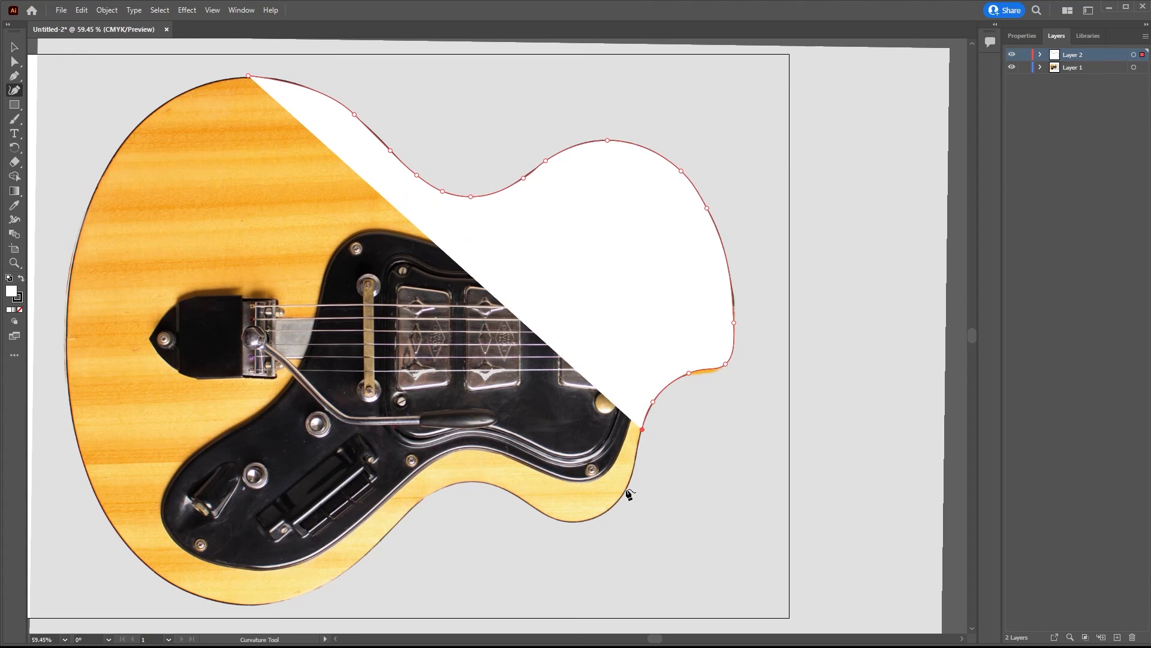
{"action": "left_click_drag", "start_coordinate": [642, 429], "coordinate": [632, 474]}
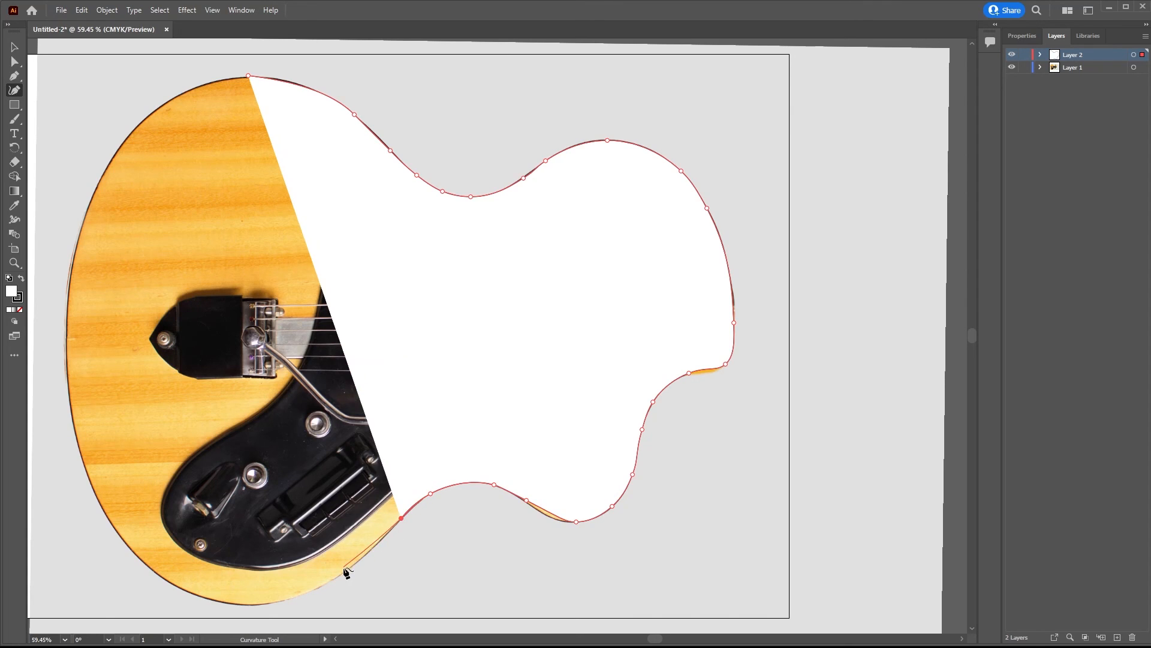
{"action": "left_click_drag", "start_coordinate": [400, 519], "coordinate": [339, 577]}
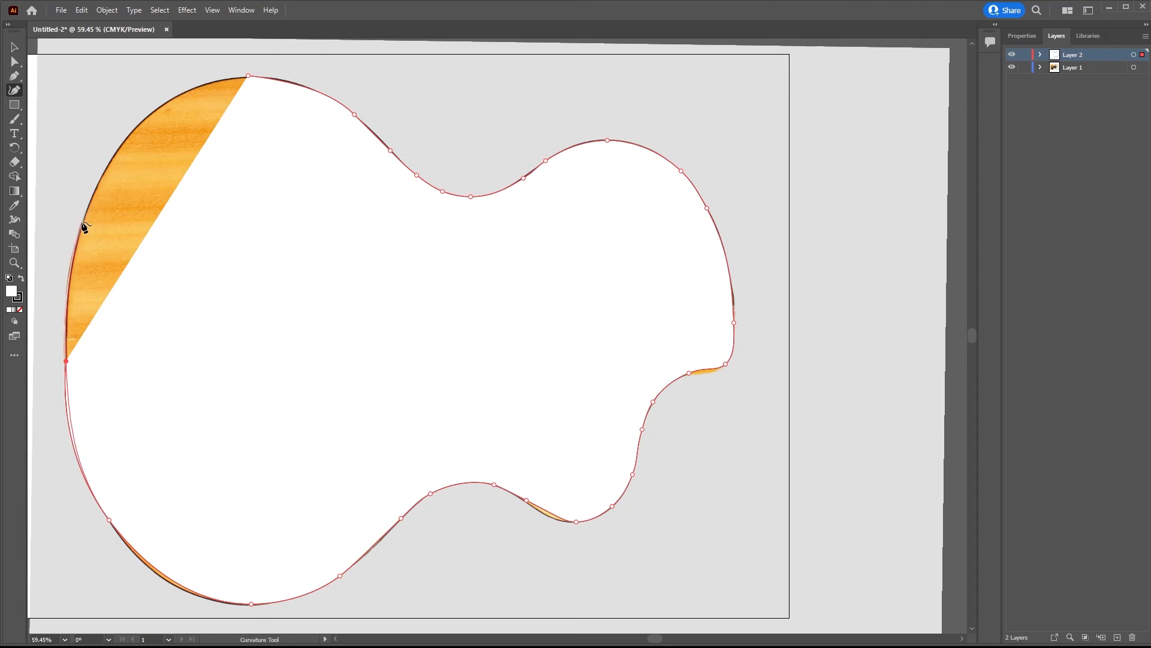
{"action": "left_click_drag", "start_coordinate": [66, 362], "coordinate": [83, 222]}
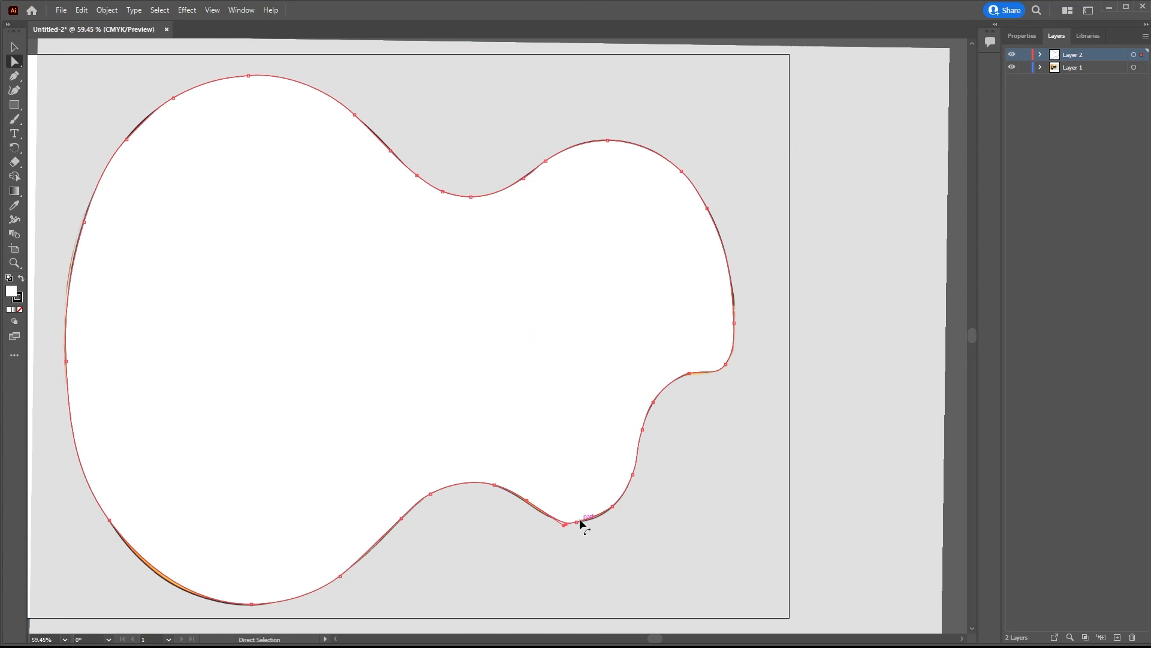
Nudge an anchor near the bottom of the body onto the photo's edge
{"action": "left_click_drag", "start_coordinate": [590, 514], "coordinate": [579, 525]}
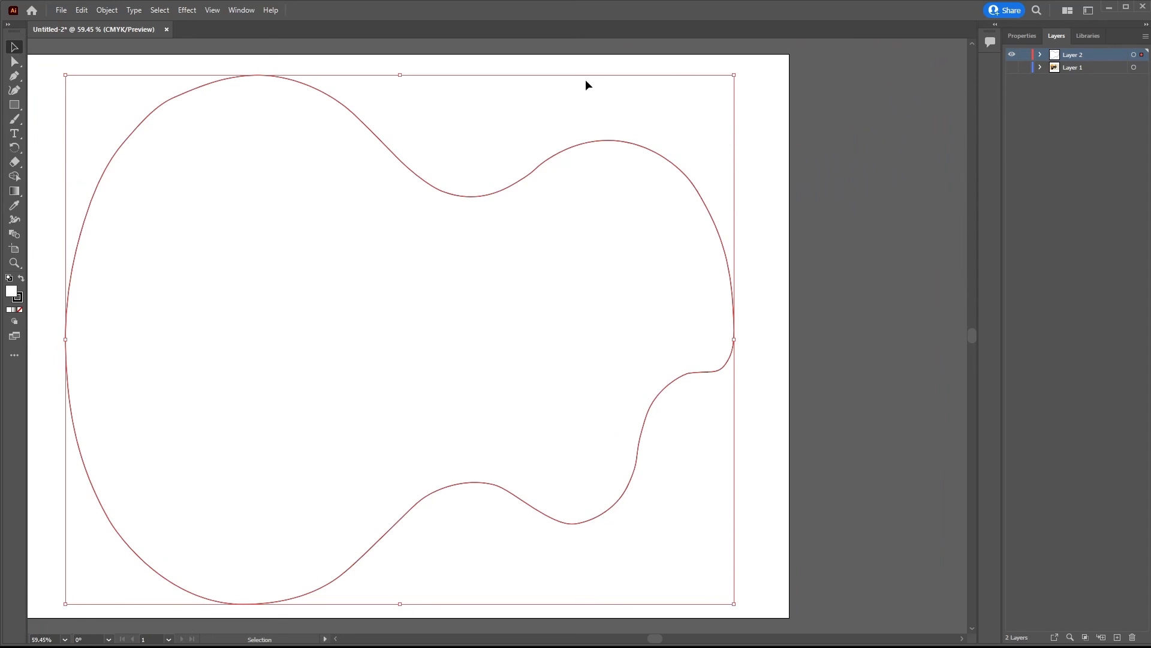
{"action": "mouse_move", "coordinate": [14, 47]}
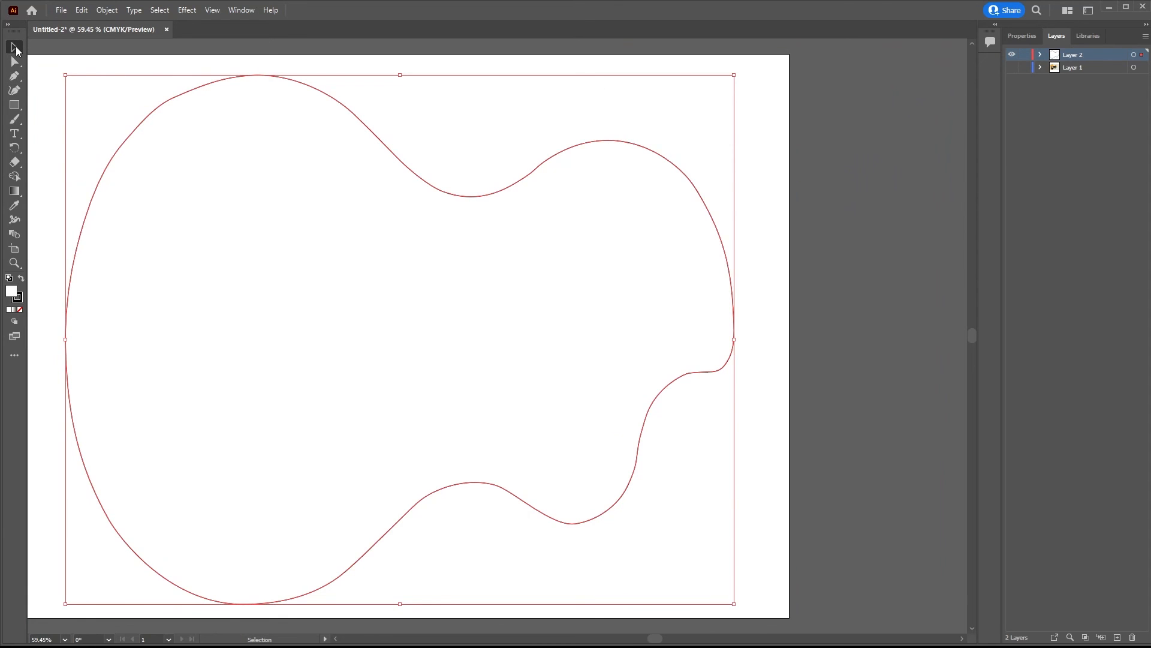
{"action": "mouse_move", "coordinate": [648, 158]}
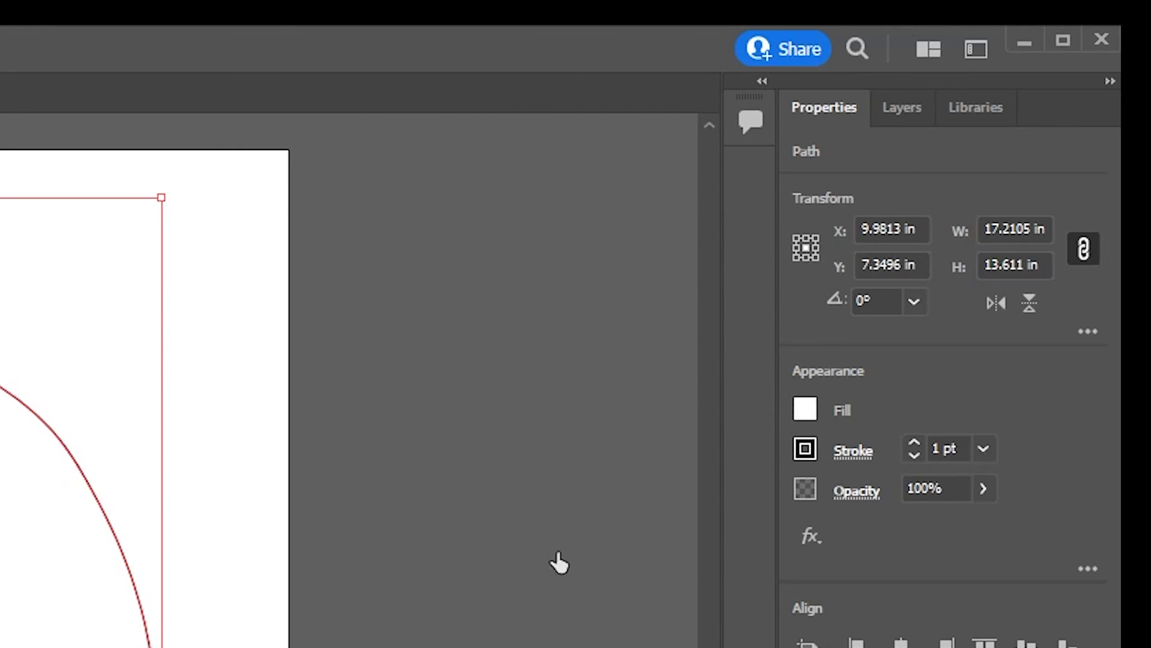
{"action": "mouse_move", "coordinate": [902, 477]}
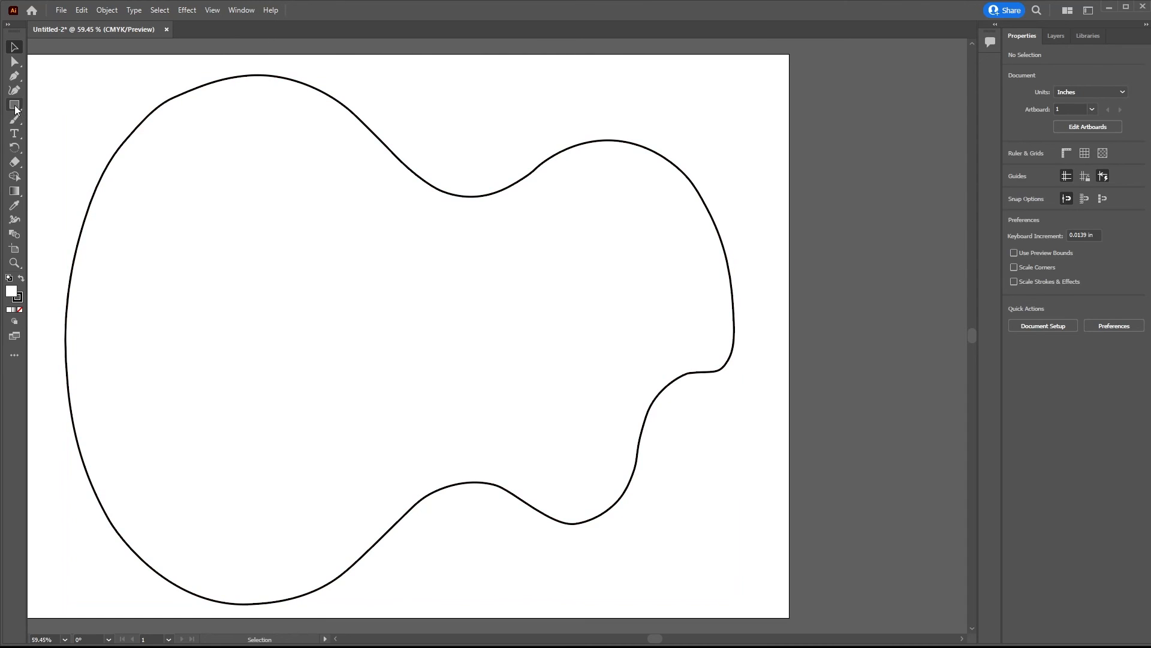
Draw a narrow rectangle, set its height to 14 in, and position it across the guitar
{"action": "left_click", "coordinate": [13, 105]}
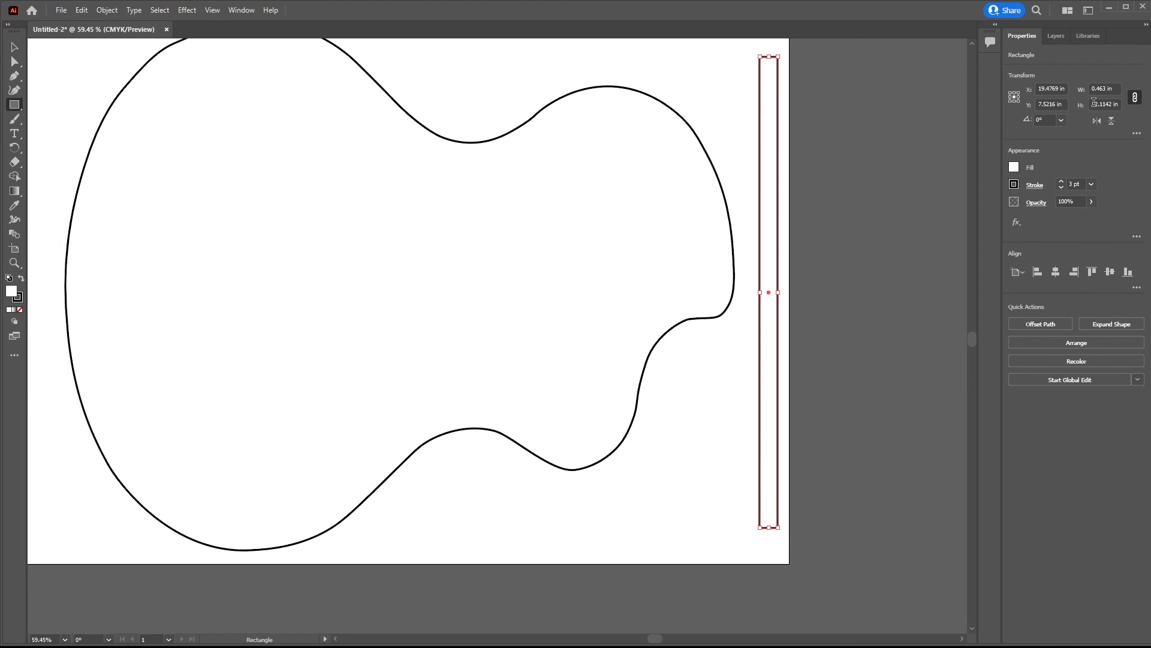
{"action": "left_click", "coordinate": [1104, 104]}
{"action": "type", "text": "14"}
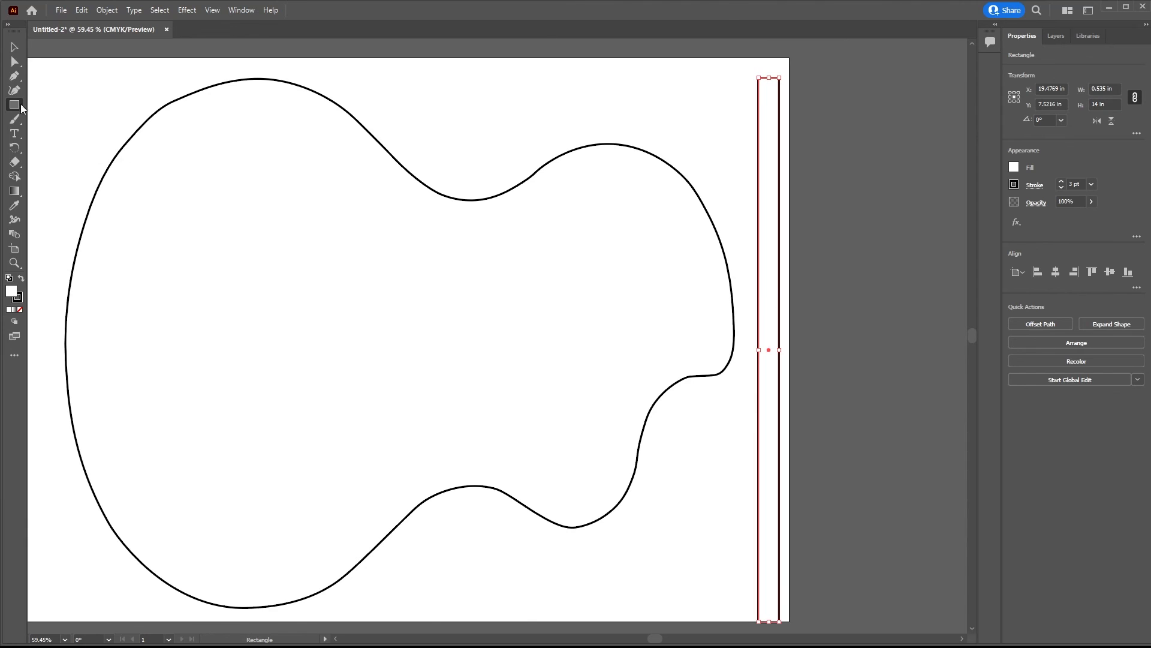
{"action": "left_click", "coordinate": [13, 46]}
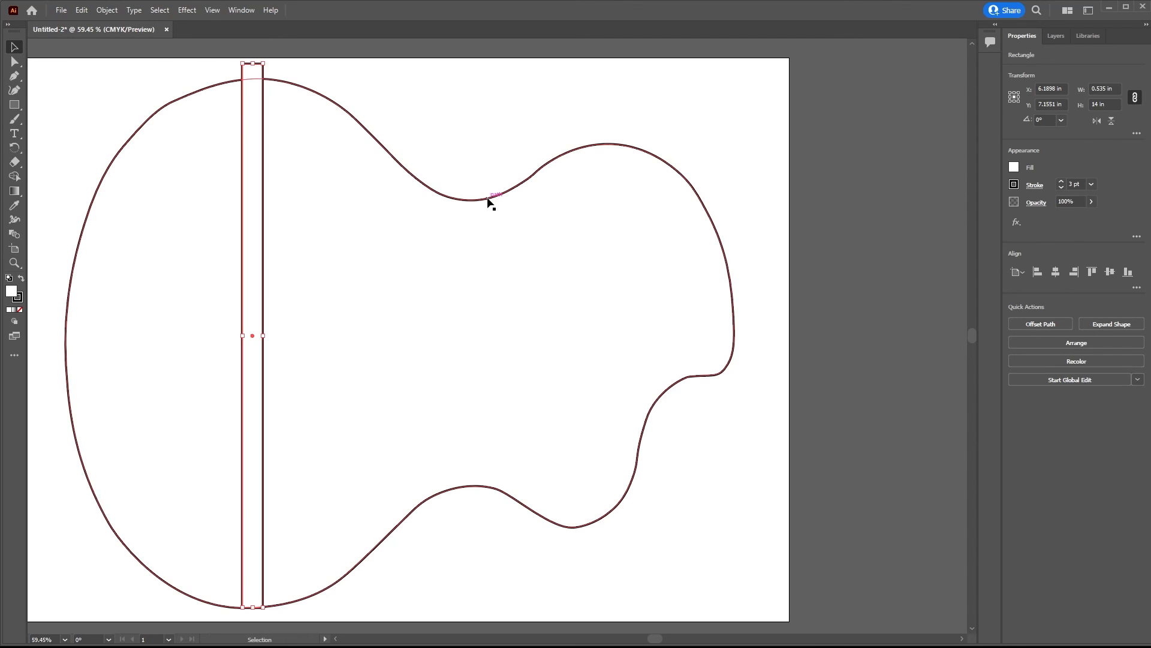
Select the guitar outline and scale it up to the 14 in rectangle's height
{"action": "left_click", "coordinate": [488, 193]}
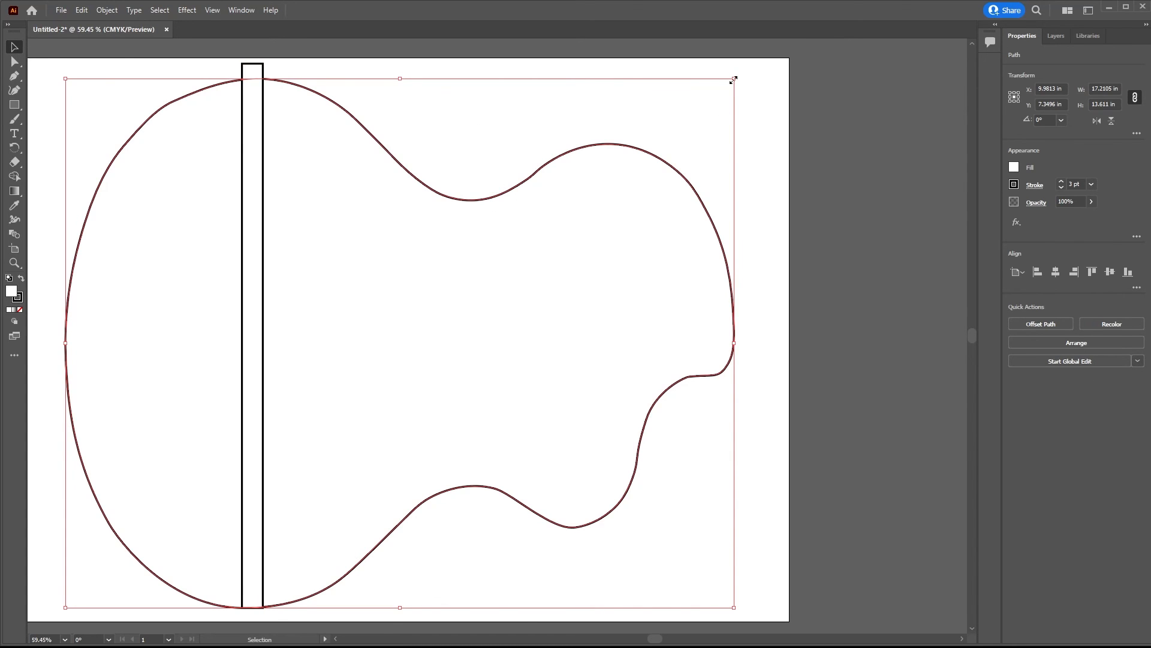
{"action": "left_click_drag", "start_coordinate": [734, 78], "coordinate": [744, 72]}
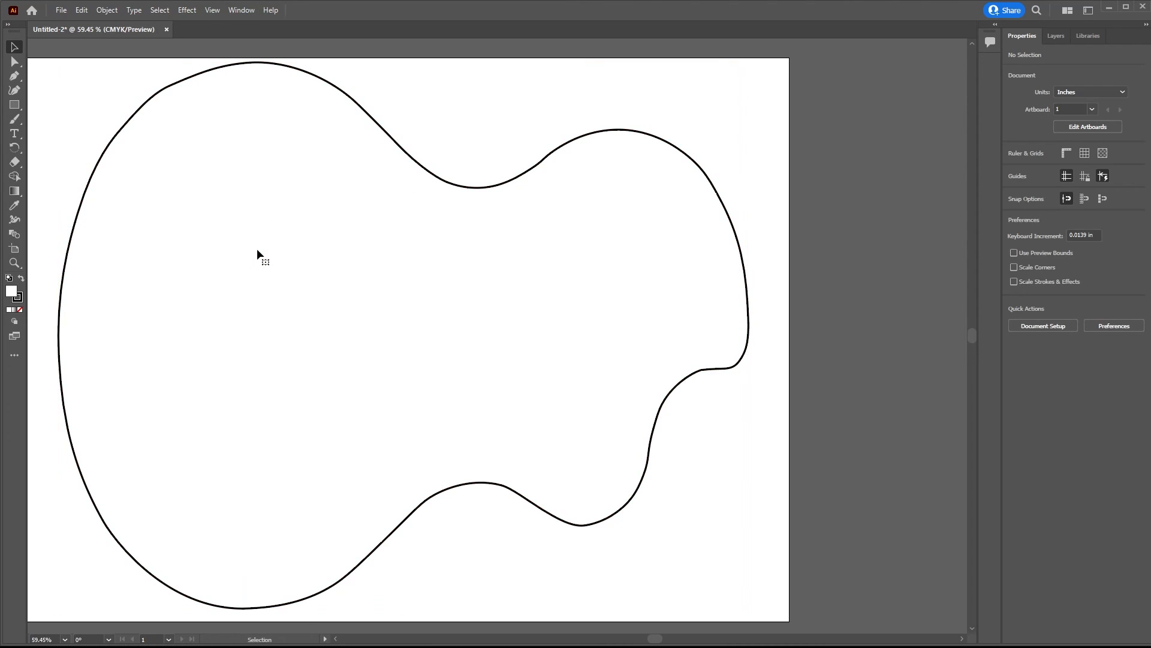
{"action": "mouse_move", "coordinate": [834, 295]}
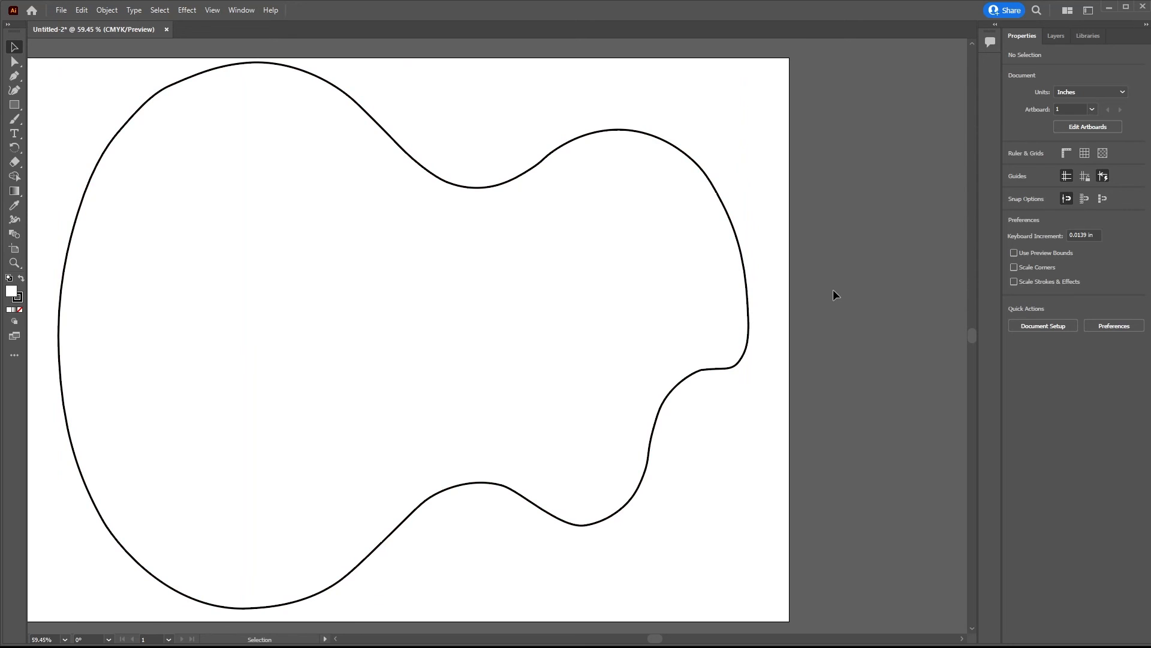